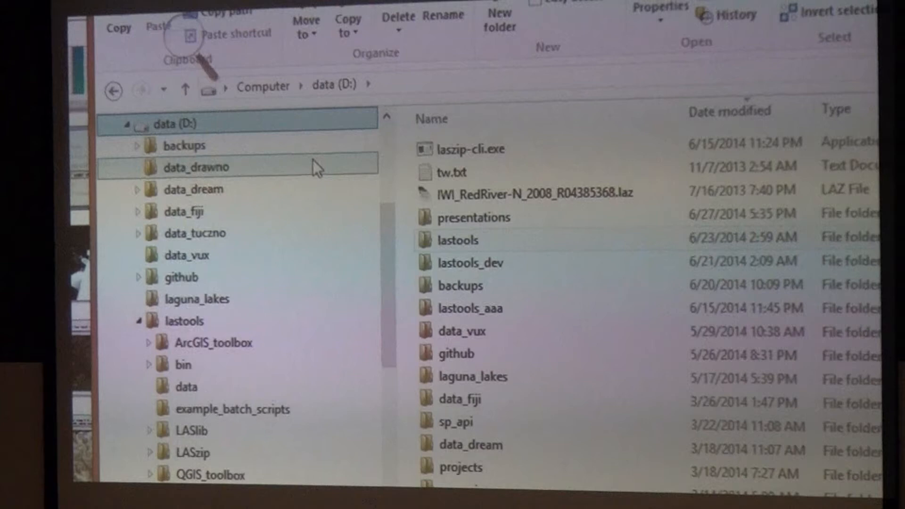
Scroll the navigation pane down to reach the backup (H:) drive holding lastools.zip
{"action": "scroll", "scroll_direction": "down", "scroll_amount": 3}
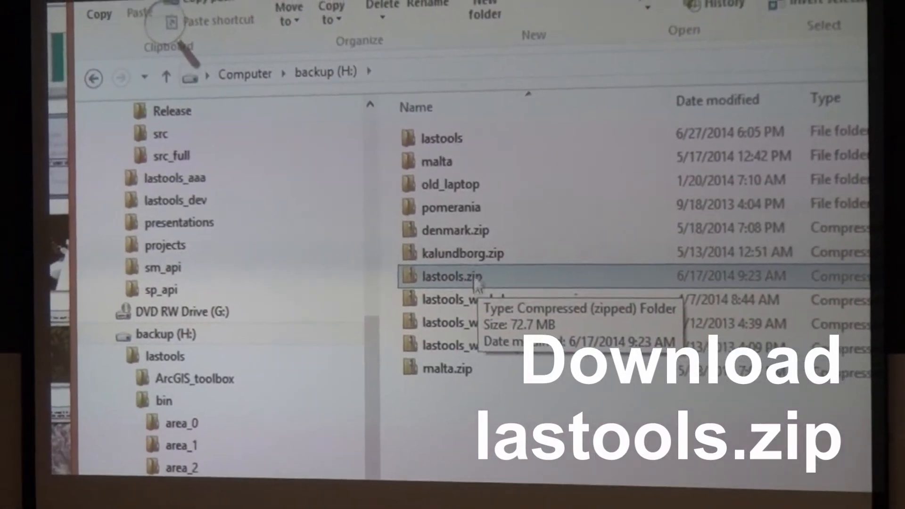
Open the lastools folder on the backup drive to reveal bin and other subfolders
{"action": "double_click", "coordinate": [447, 275]}
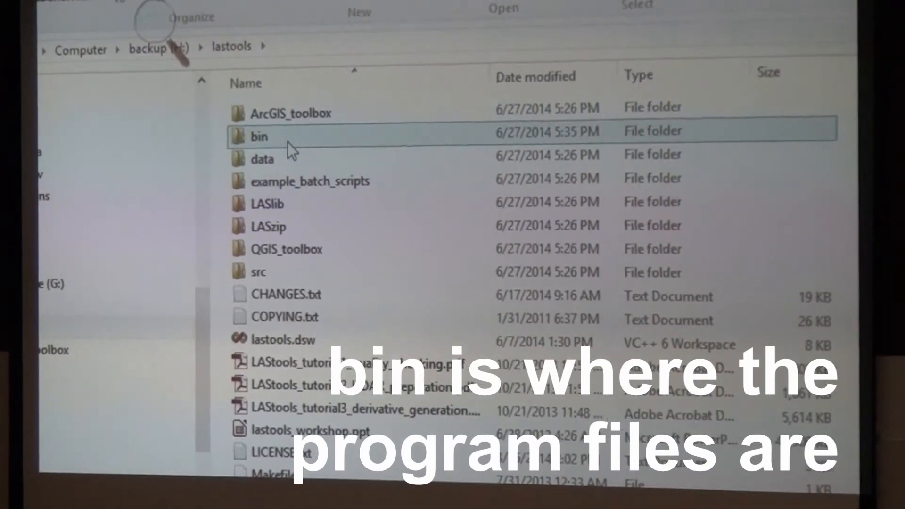
{"action": "mouse_move", "coordinate": [259, 136]}
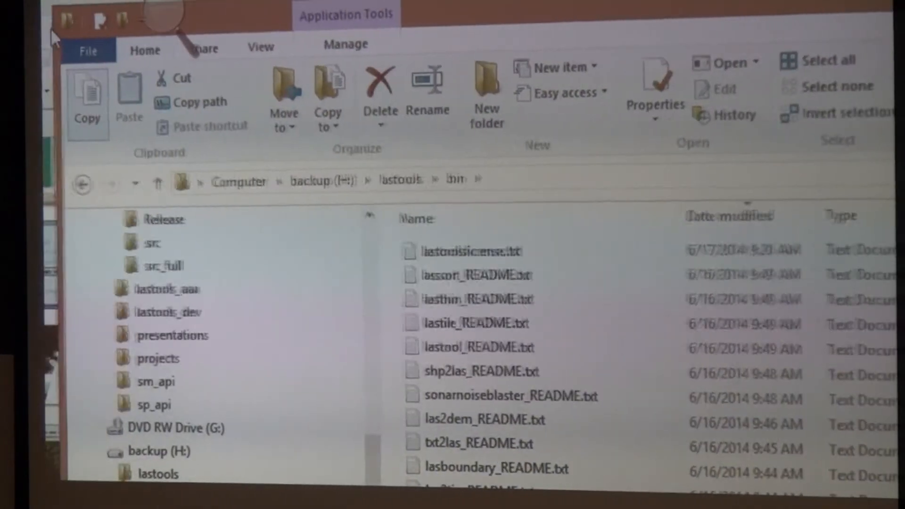
Go back to the lastools folder and open ArcGIS_toolbox
{"action": "left_click", "coordinate": [84, 178]}
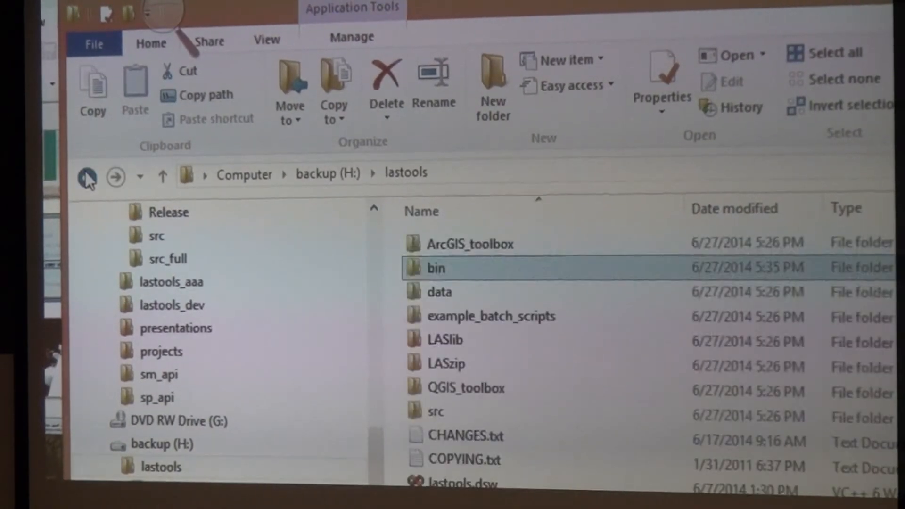
{"action": "scroll", "scroll_direction": "down", "scroll_amount": 3}
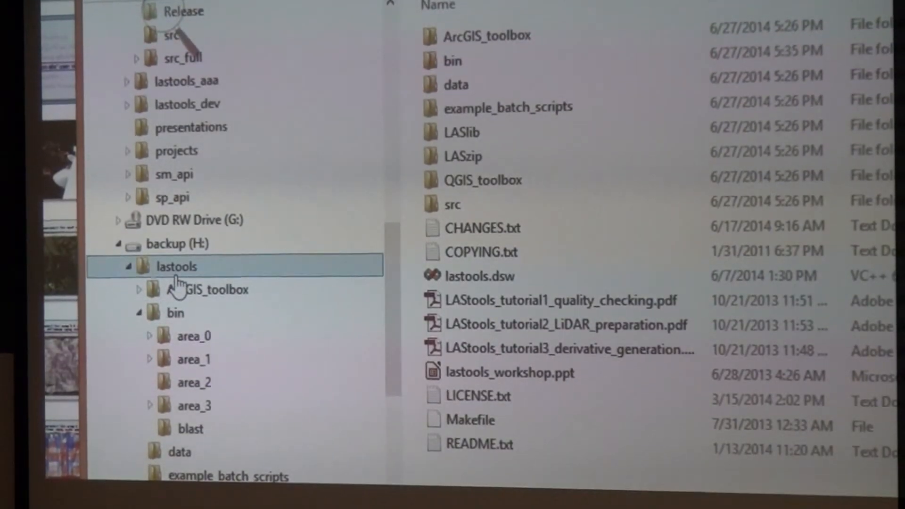
{"action": "left_click", "coordinate": [487, 35]}
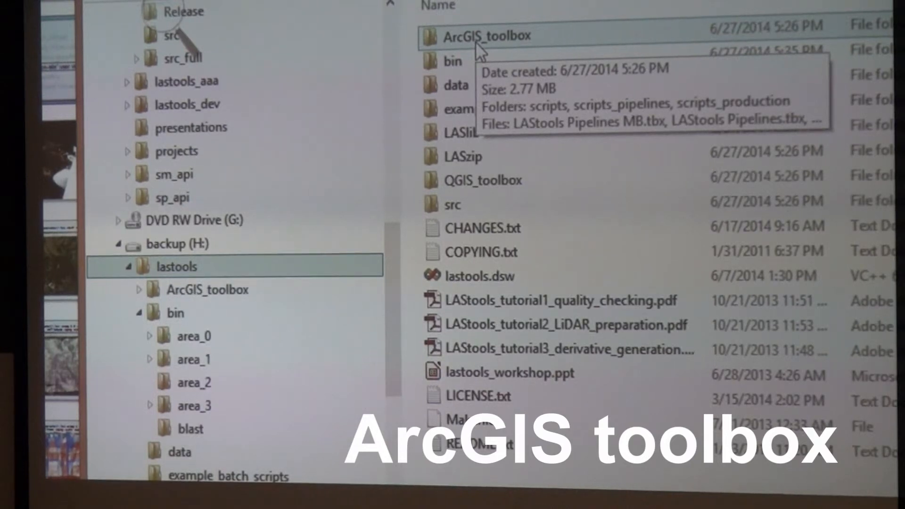
{"action": "double_click", "coordinate": [485, 35]}
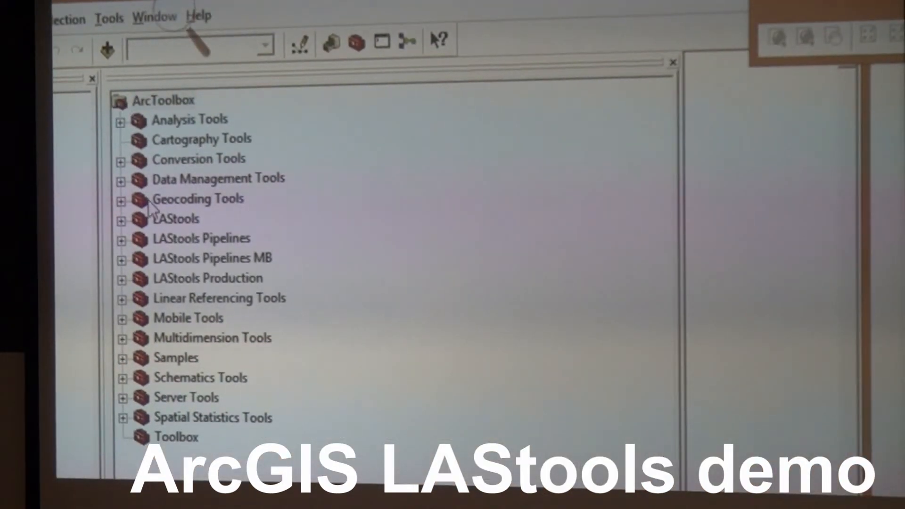
Expand and collapse LAStools and LAStools Production, then expand Pipelines and select flightlines to DTM and DSM
{"action": "left_click", "coordinate": [122, 222]}
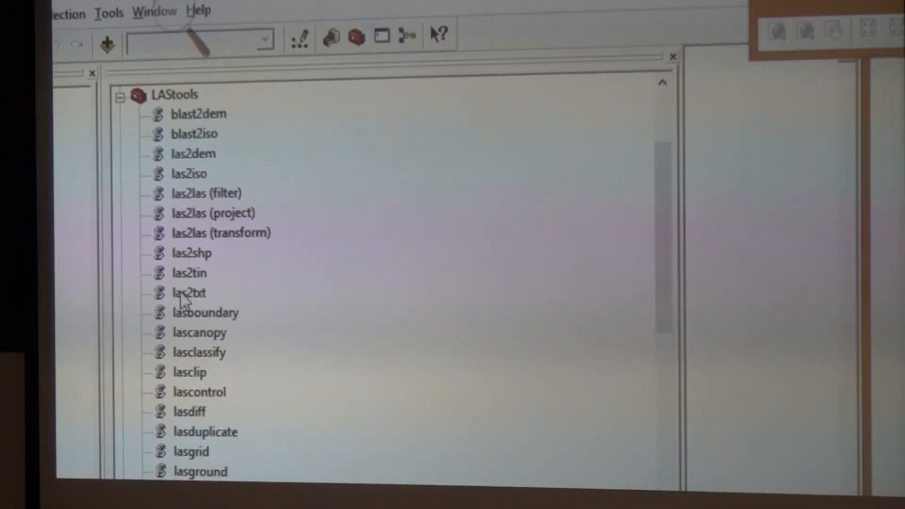
{"action": "left_click", "coordinate": [121, 96]}
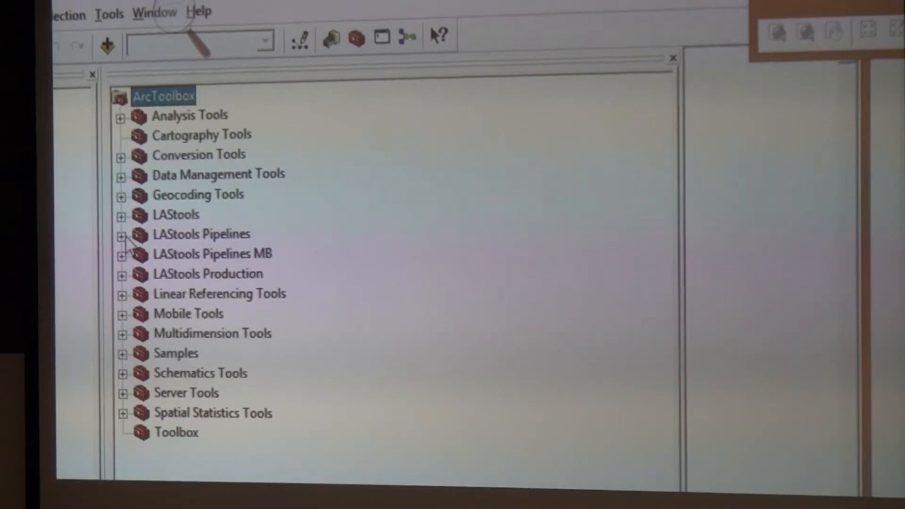
{"action": "left_click", "coordinate": [122, 275]}
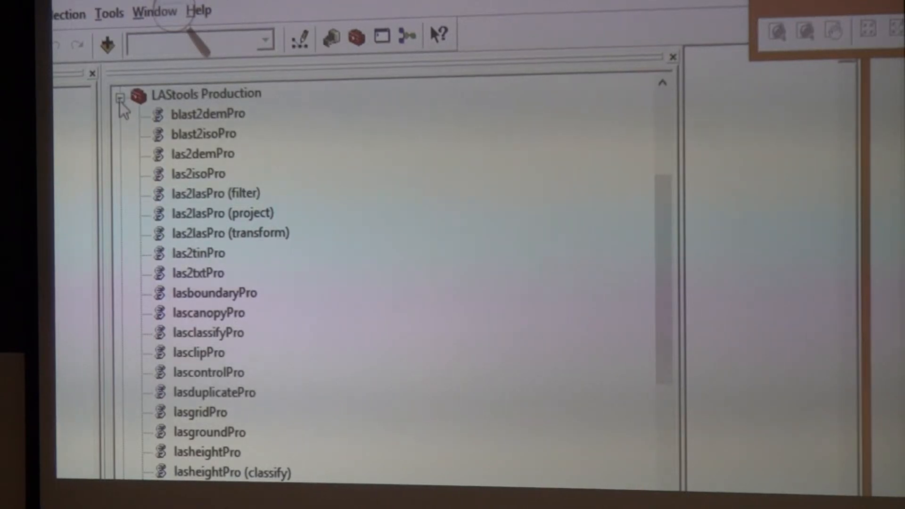
{"action": "left_click", "coordinate": [121, 95]}
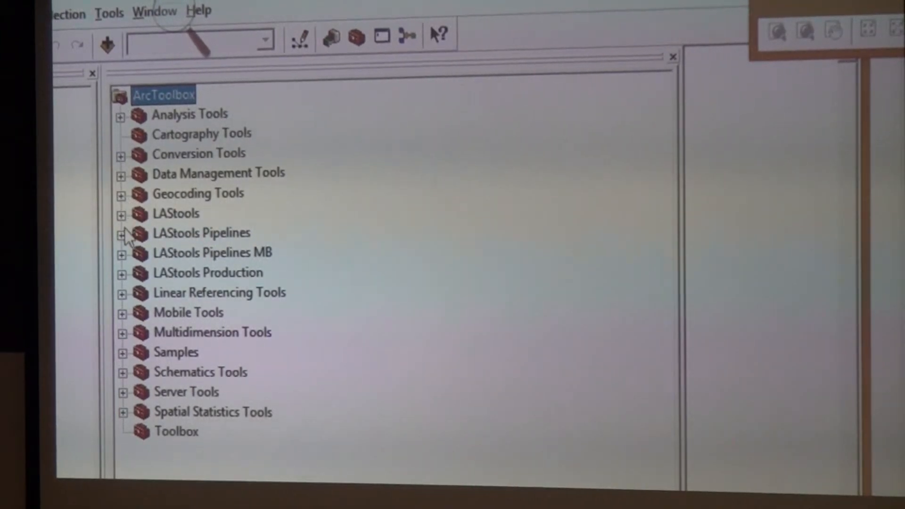
{"action": "left_click", "coordinate": [121, 233]}
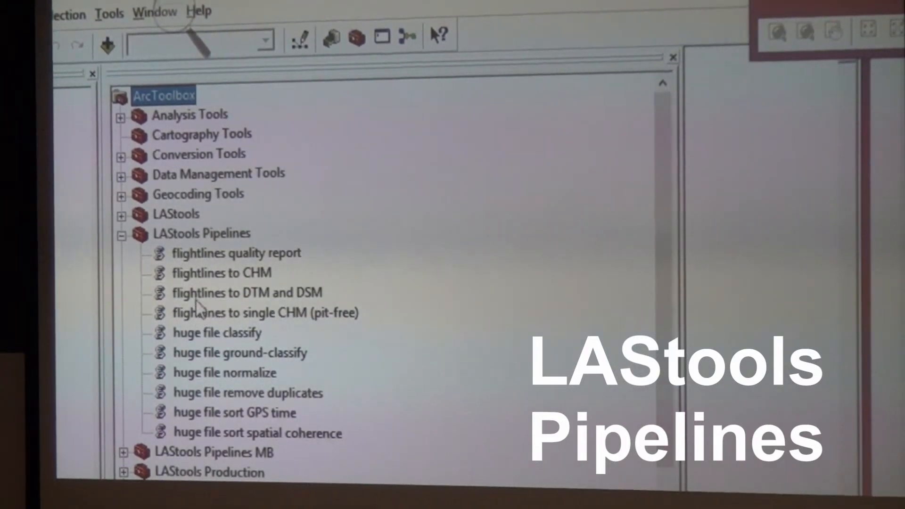
{"action": "left_click", "coordinate": [245, 292]}
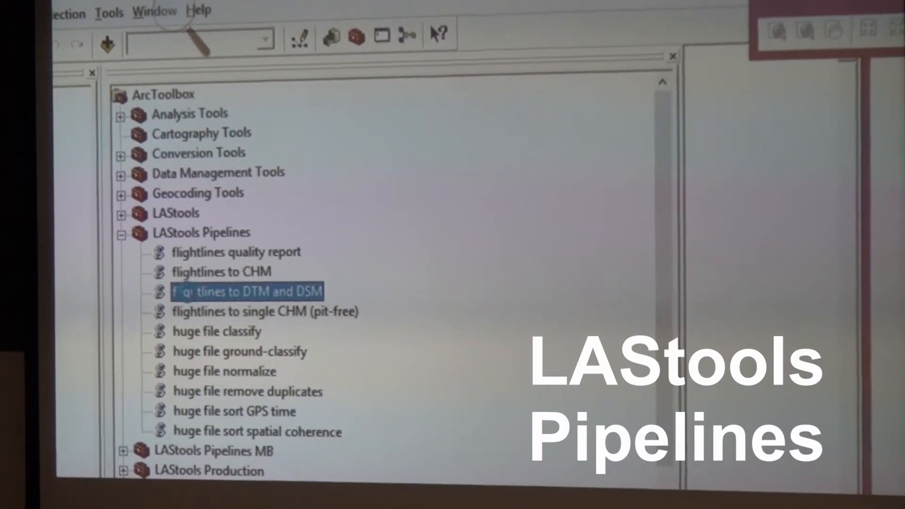
Open the flightlines to DTM and DSM tool and scroll through its parameters
{"action": "double_click", "coordinate": [247, 291]}
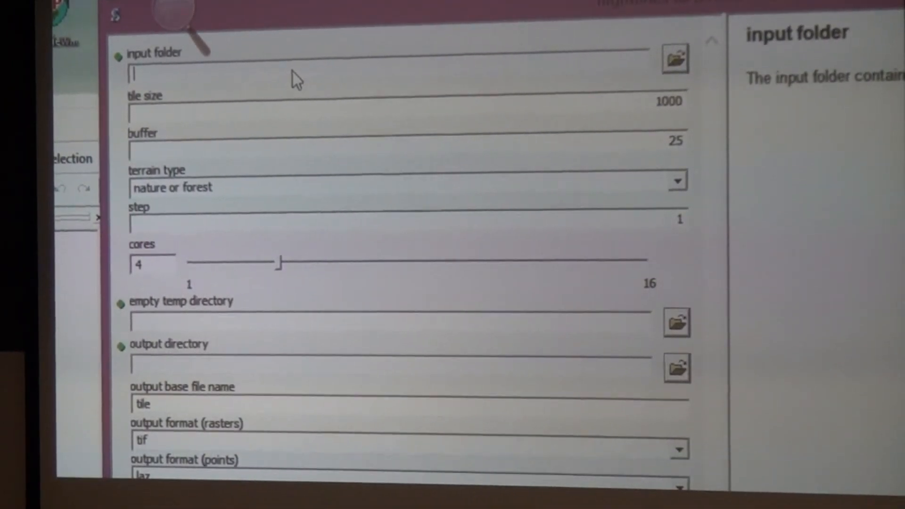
{"action": "mouse_move", "coordinate": [407, 133]}
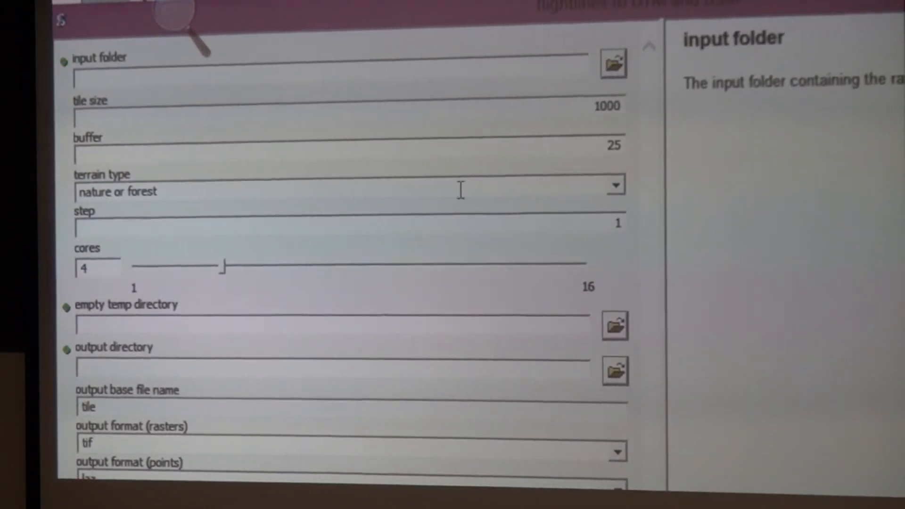
{"action": "mouse_move", "coordinate": [231, 225]}
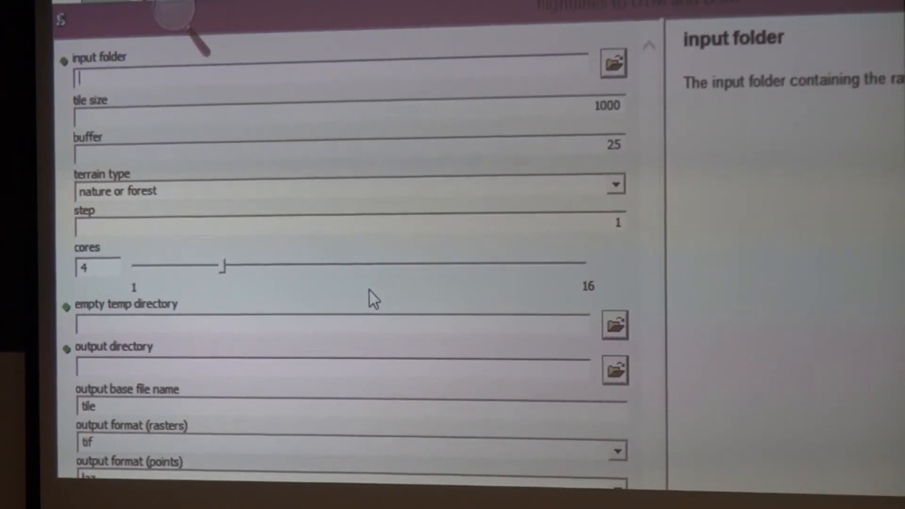
{"action": "scroll", "scroll_direction": "down", "scroll_amount": 3}
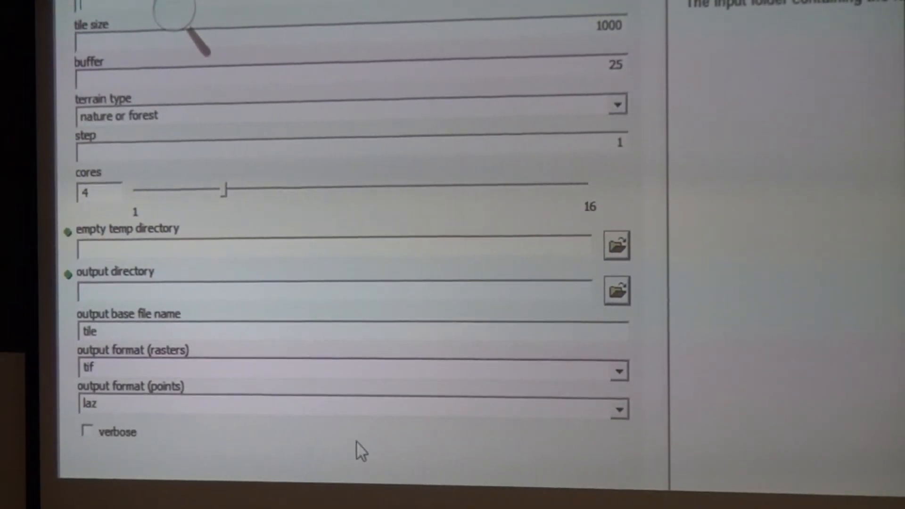
{"action": "mouse_move", "coordinate": [296, 255]}
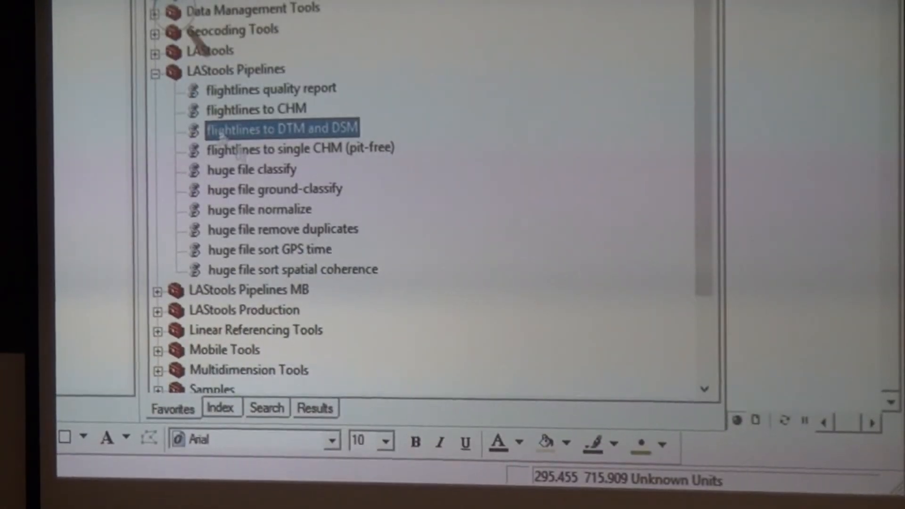
Collapse LAStools Pipelines and edit flightlines to DTM and DSM from Pipelines MB
{"action": "left_click", "coordinate": [156, 69]}
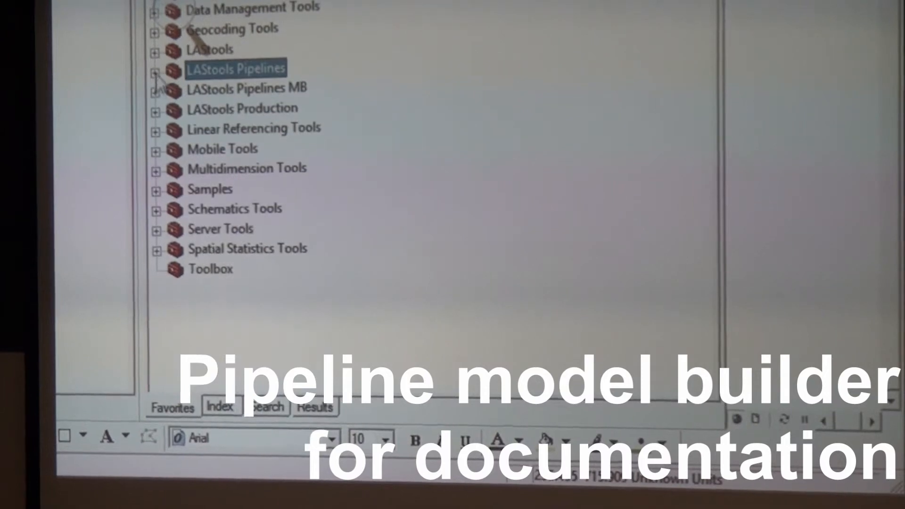
{"action": "left_click", "coordinate": [155, 89]}
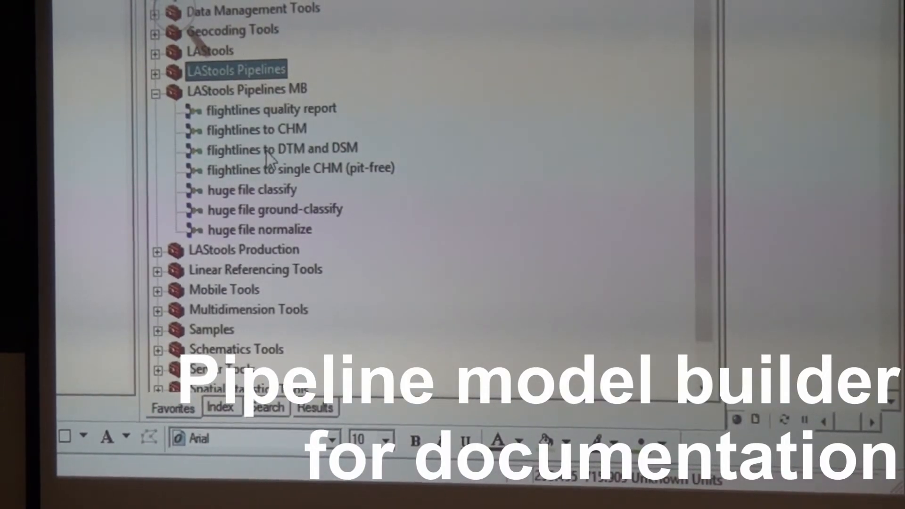
{"action": "right_click", "coordinate": [272, 149]}
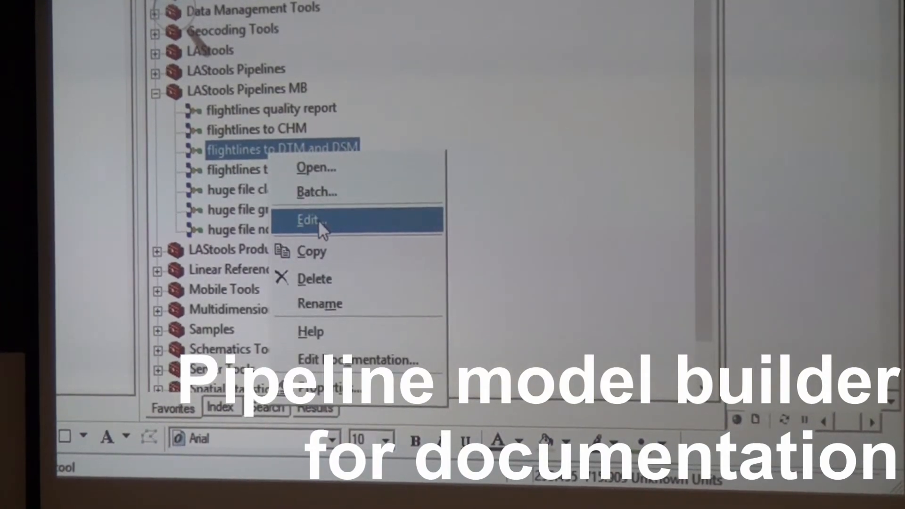
{"action": "left_click", "coordinate": [309, 220]}
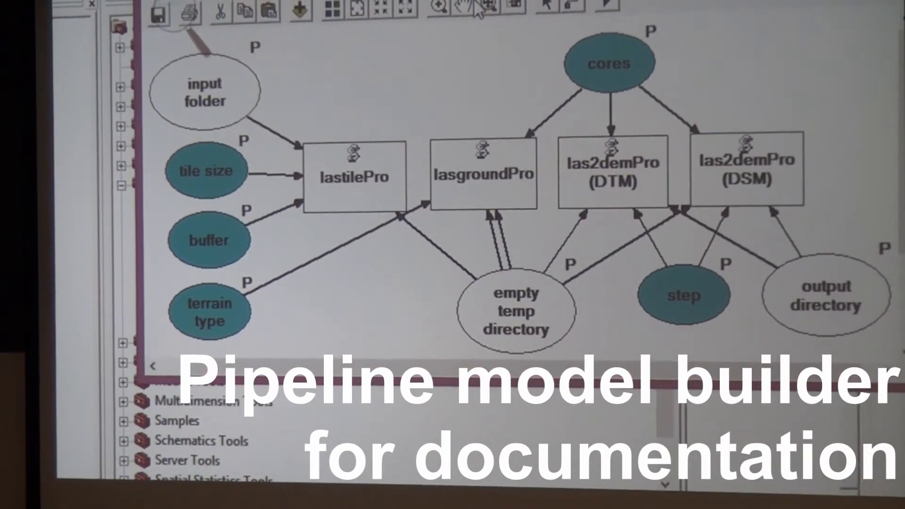
{"action": "mouse_move", "coordinate": [475, 8]}
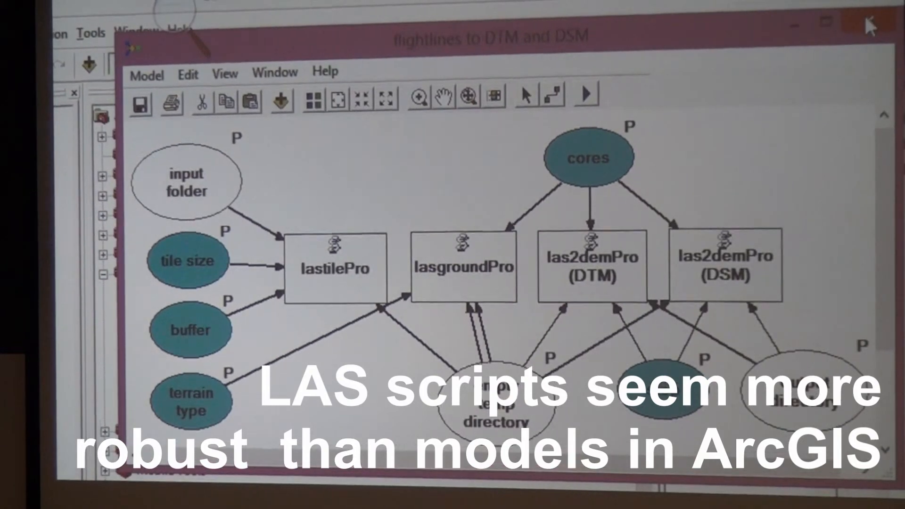
{"action": "mouse_move", "coordinate": [868, 23]}
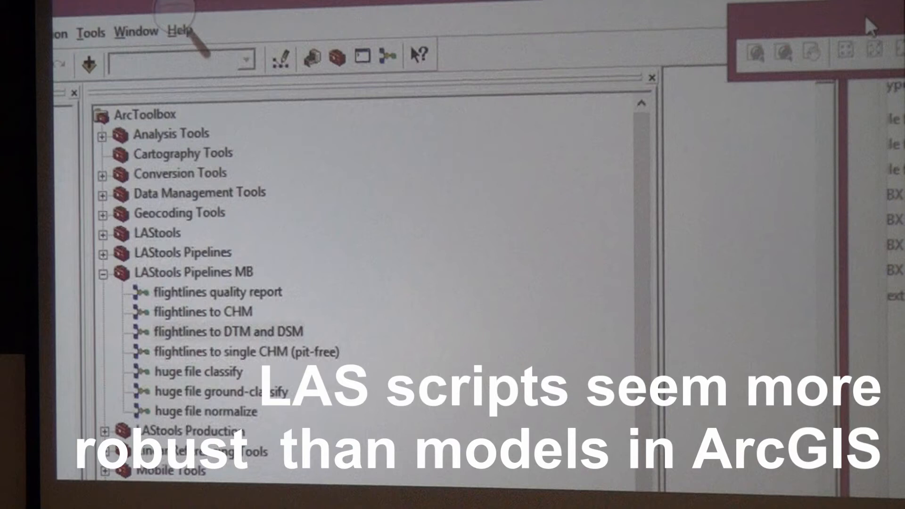
{"action": "mouse_move", "coordinate": [283, 159]}
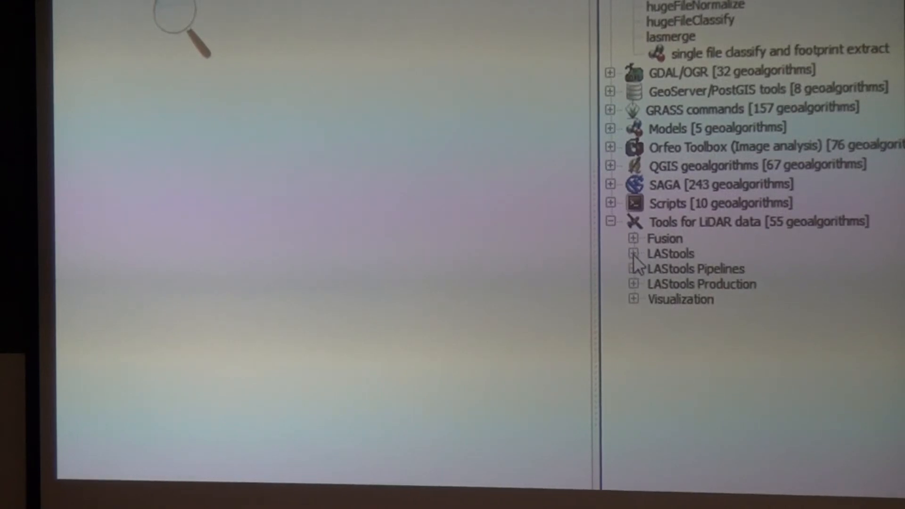
Expand and collapse the LAStools and LAStools Pipelines algorithm groups in QGIS
{"action": "left_click", "coordinate": [632, 253]}
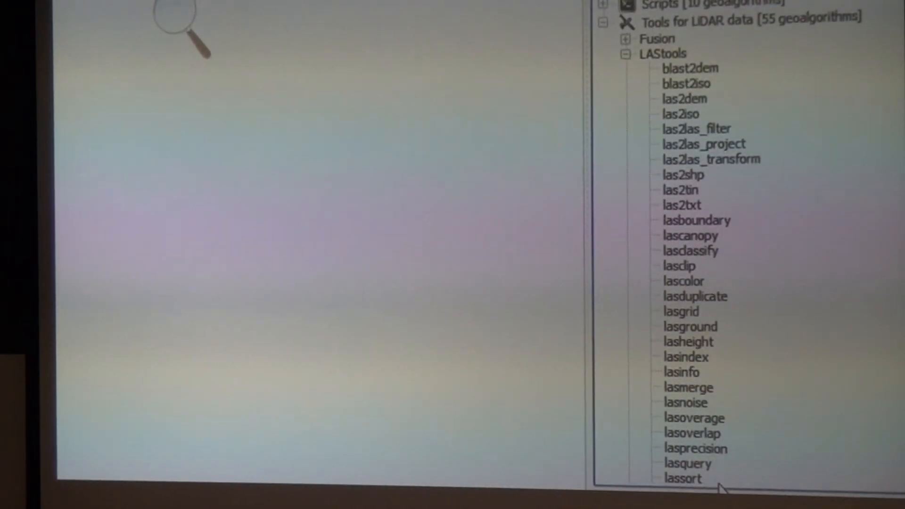
{"action": "left_click", "coordinate": [625, 52]}
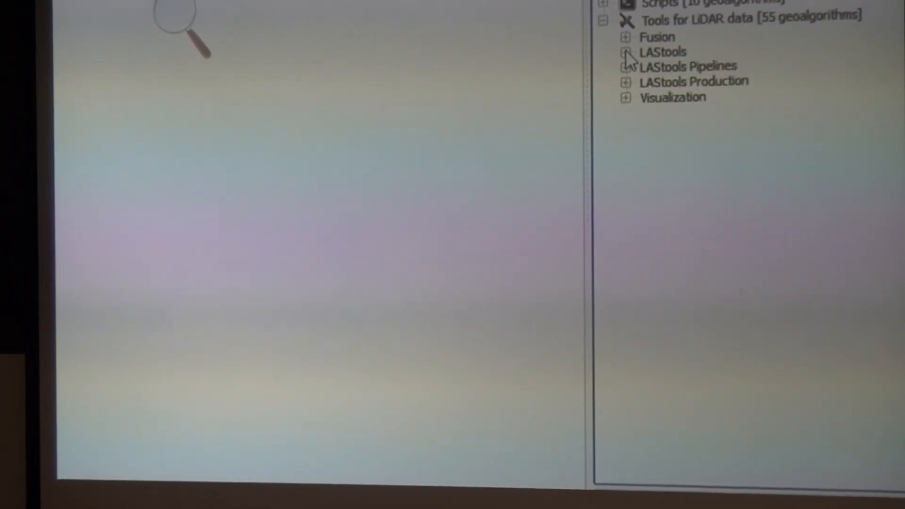
{"action": "left_click", "coordinate": [625, 66]}
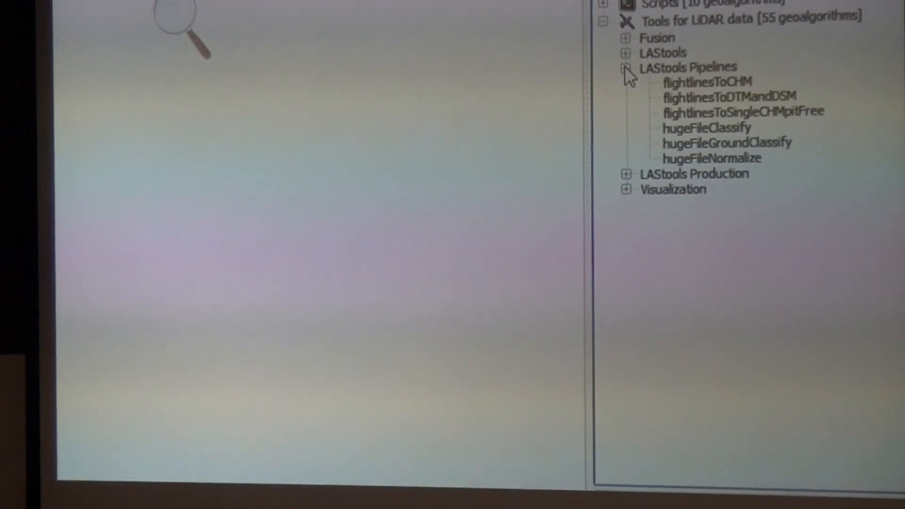
{"action": "left_click", "coordinate": [625, 81]}
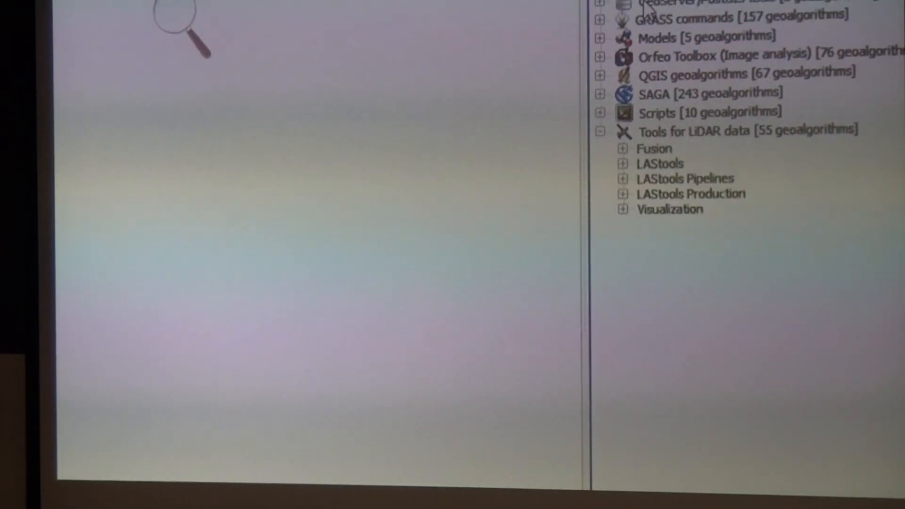
Scroll the Processing Toolbox to the top and expand the SAGA group
{"action": "scroll", "scroll_direction": "up", "scroll_amount": 3}
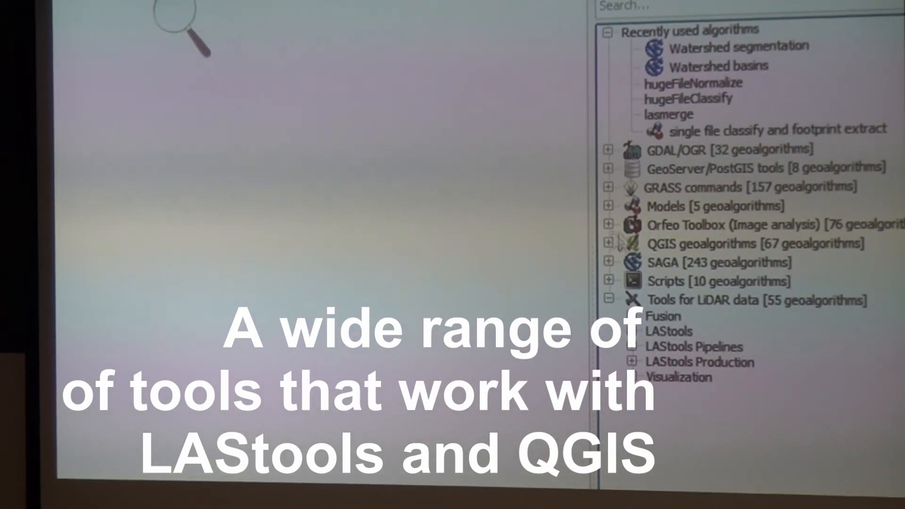
{"action": "left_click", "coordinate": [608, 262]}
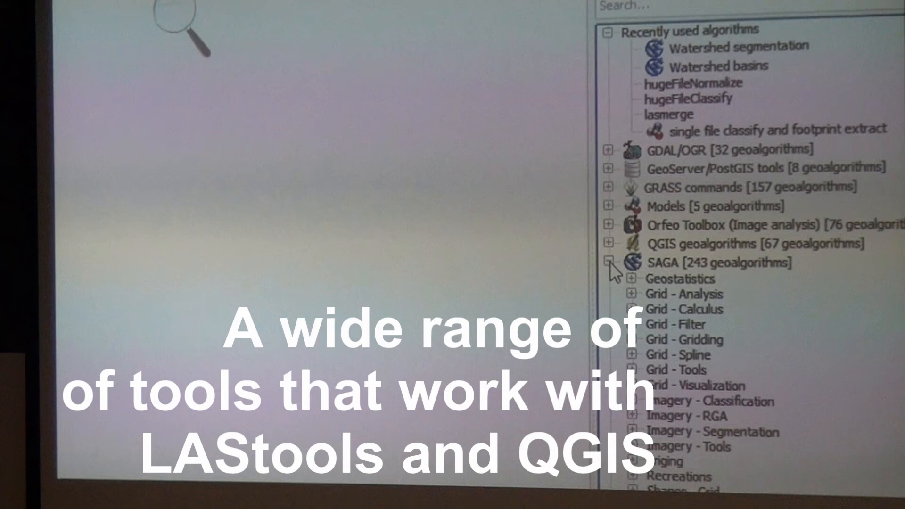
{"action": "left_click", "coordinate": [607, 262]}
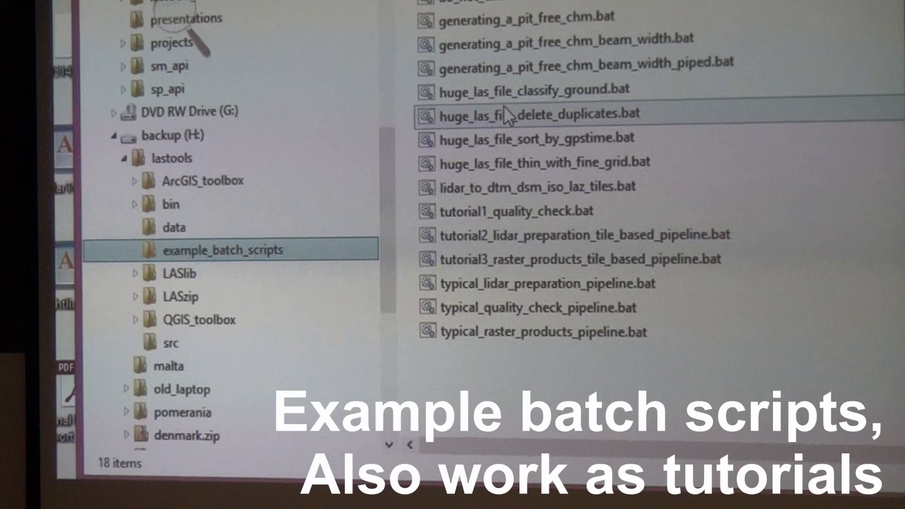
{"action": "mouse_move", "coordinate": [508, 114]}
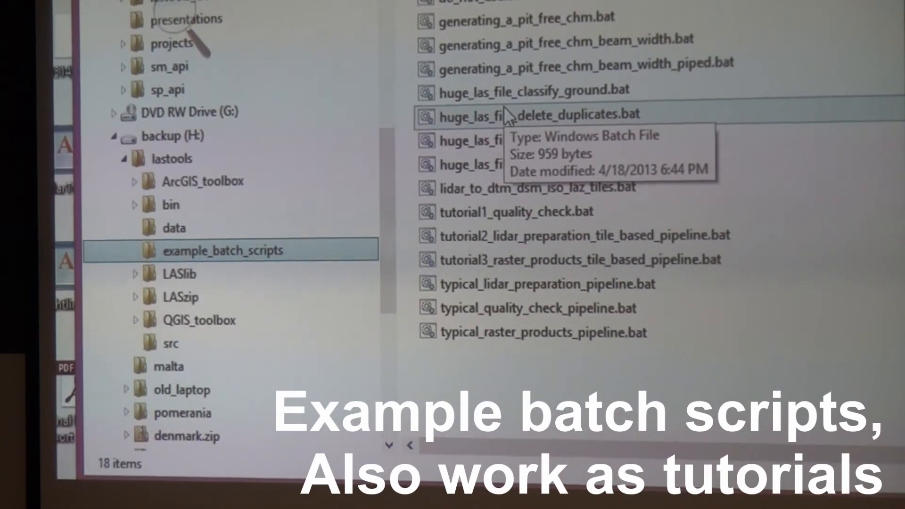